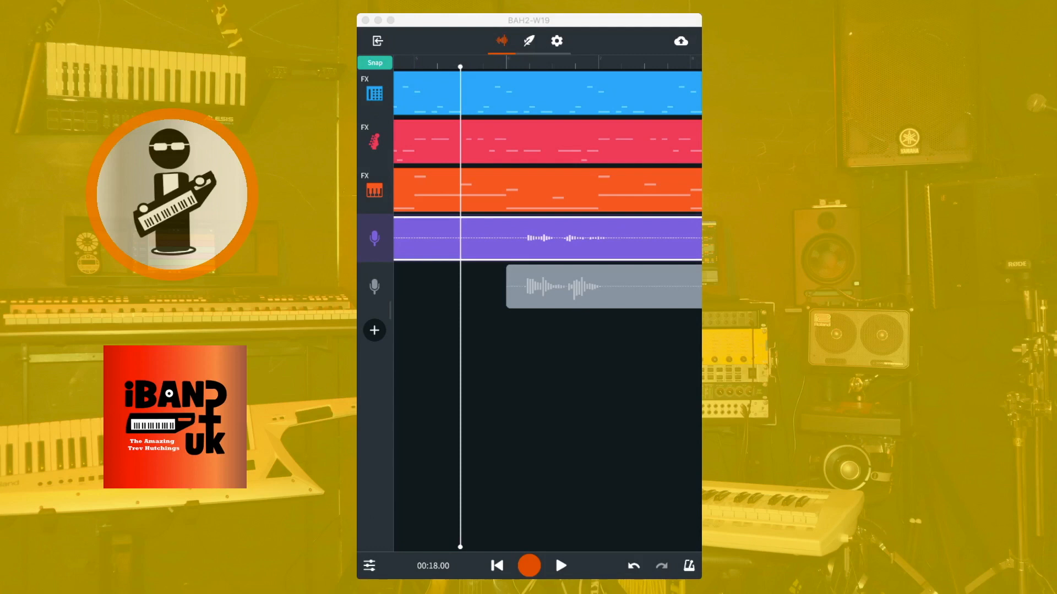
Split the first vocal region and delete its silent opening so it starts at the singing
click(374, 62)
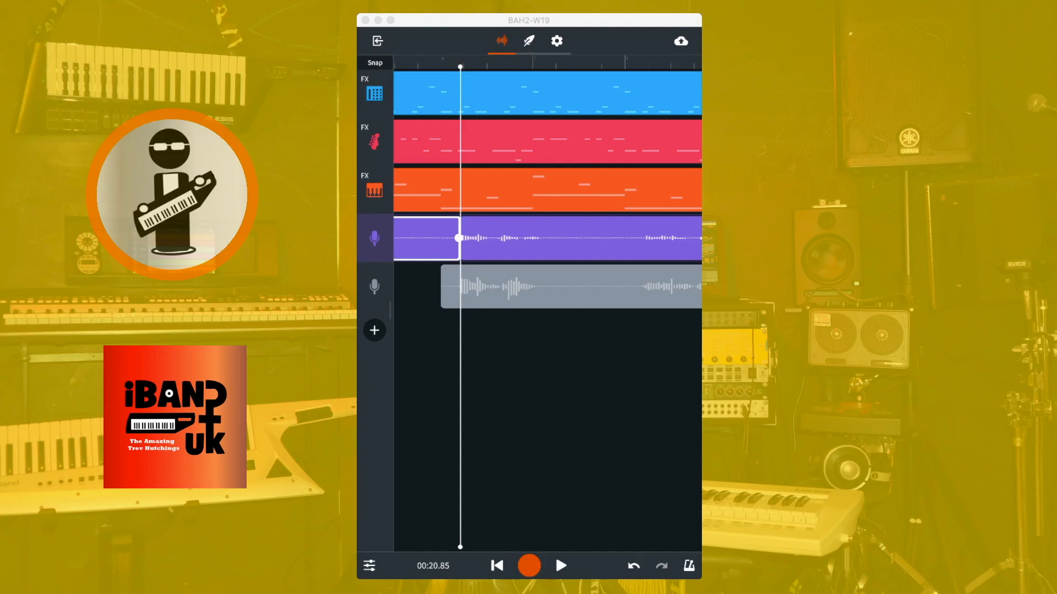
click(427, 238)
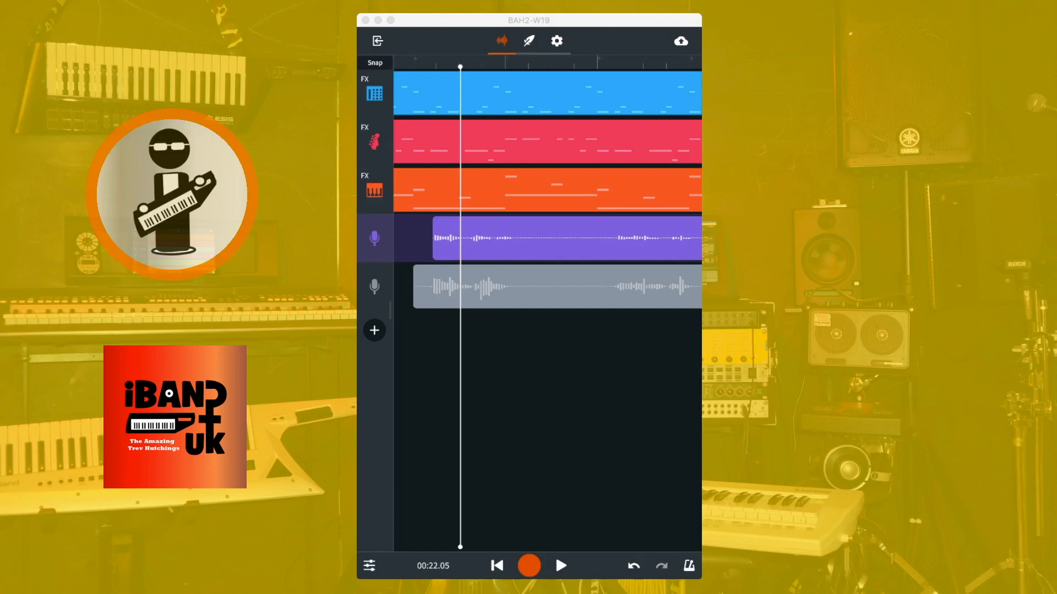
click(553, 237)
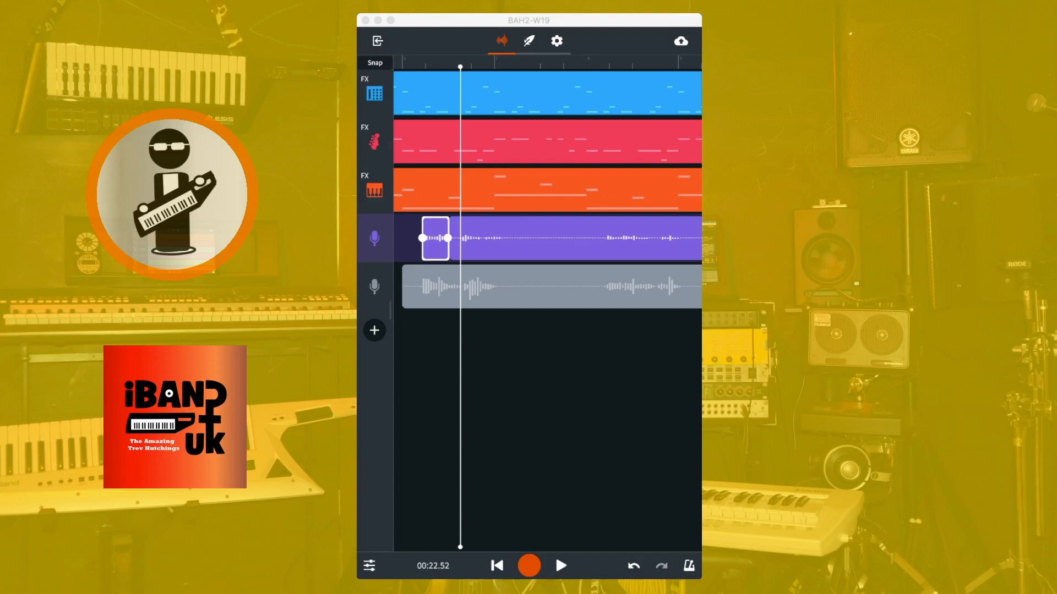
Split the vocal's opening into word pieces and delete the breath clips between them
click(436, 237)
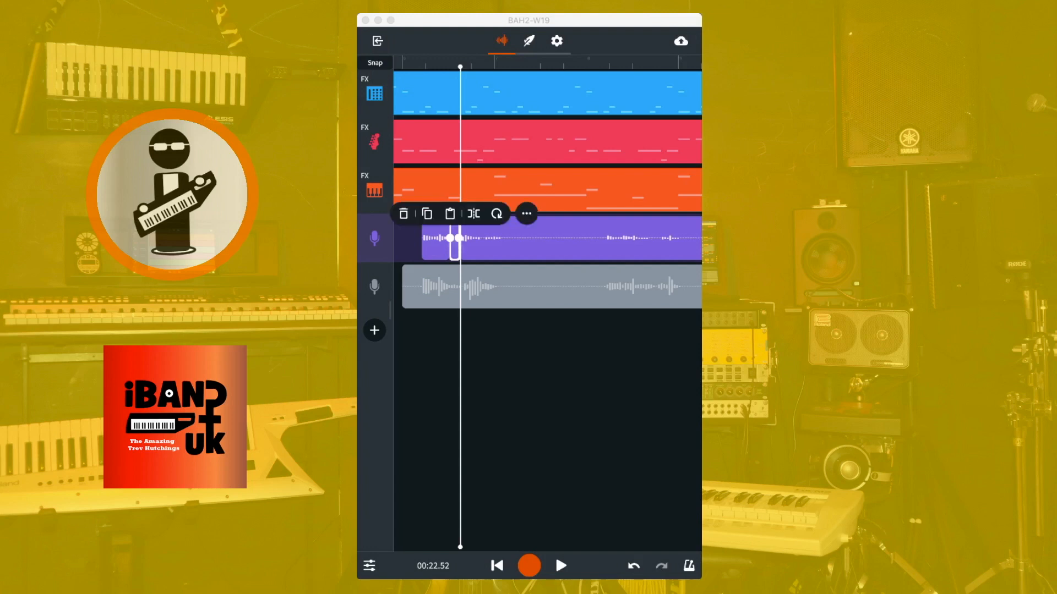
click(474, 213)
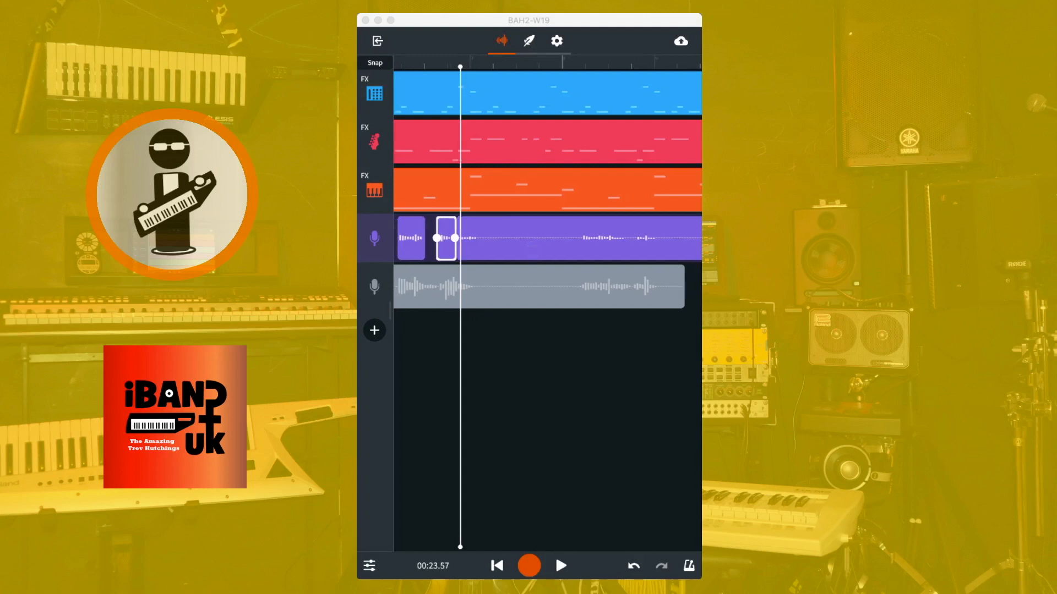
click(445, 238)
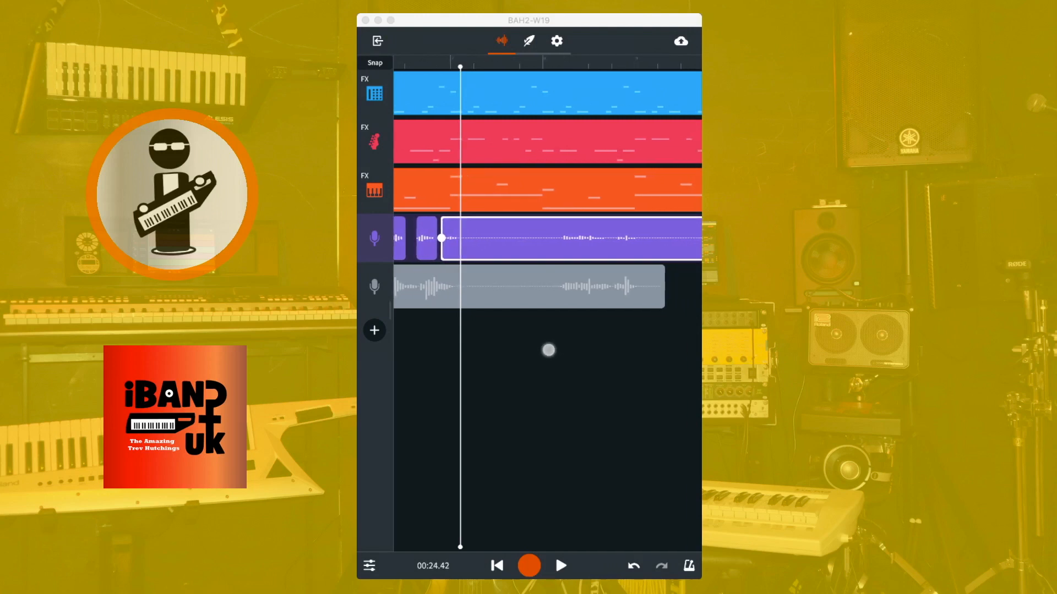
click(442, 238)
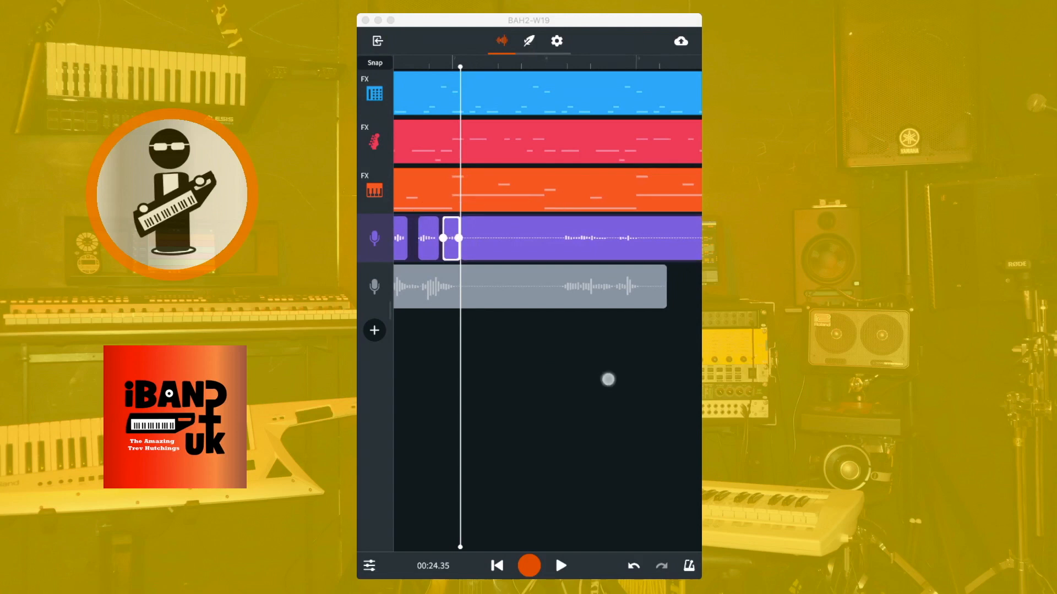
click(560, 566)
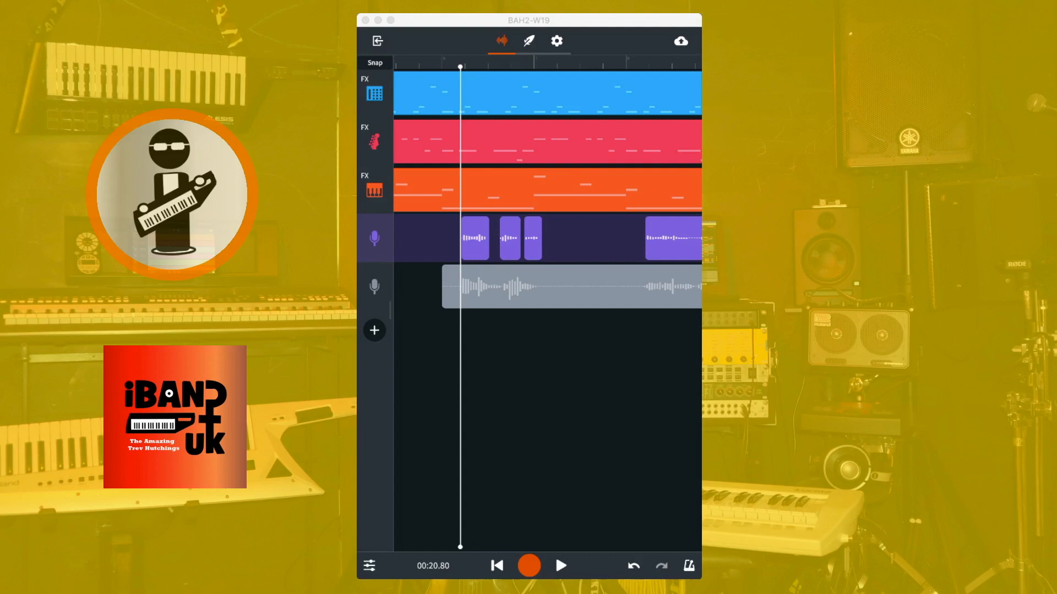
Review the three cut word clips on the first vocal and select the first clip
click(561, 566)
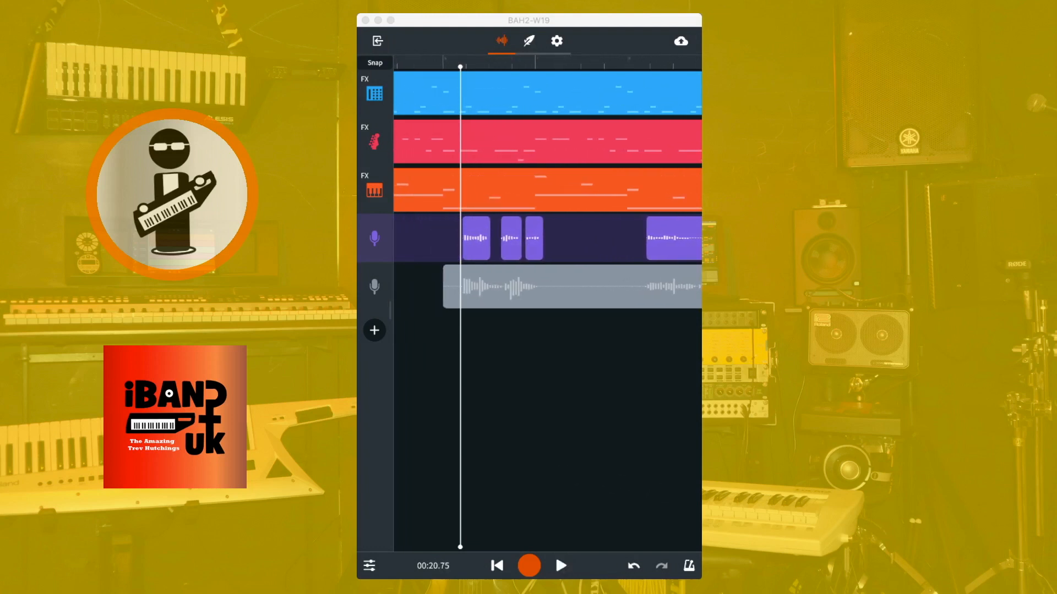
click(560, 566)
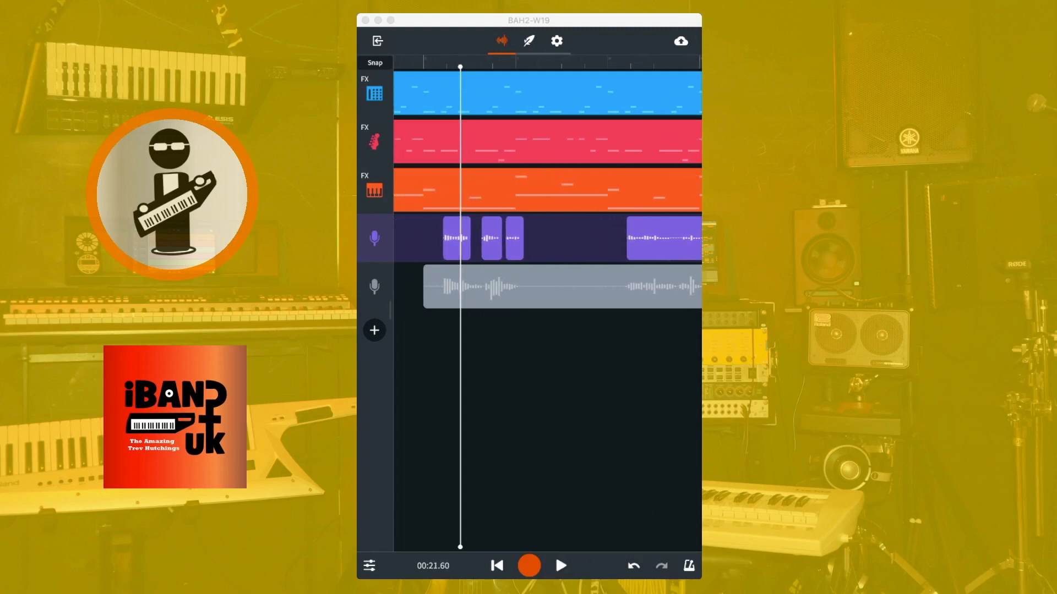
click(457, 239)
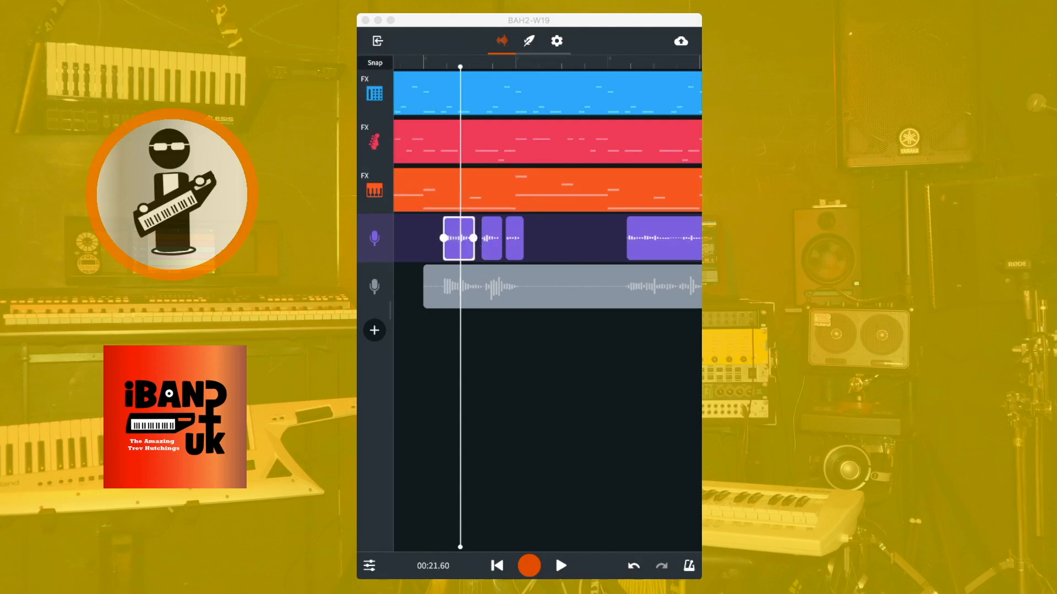
click(560, 566)
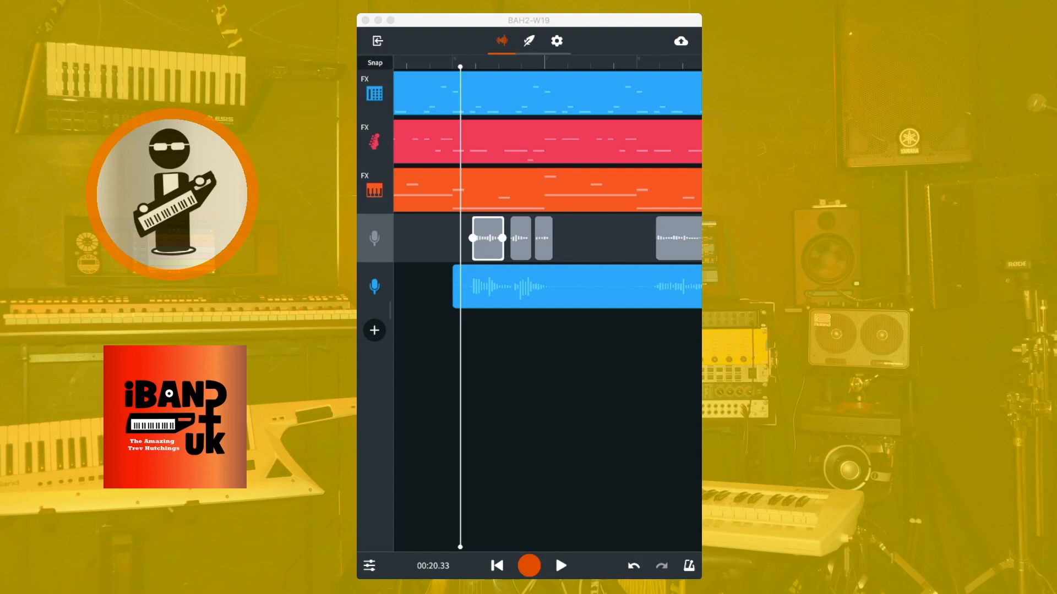
Audition the second vocal, then delete the silence before and after its first phrase
click(560, 566)
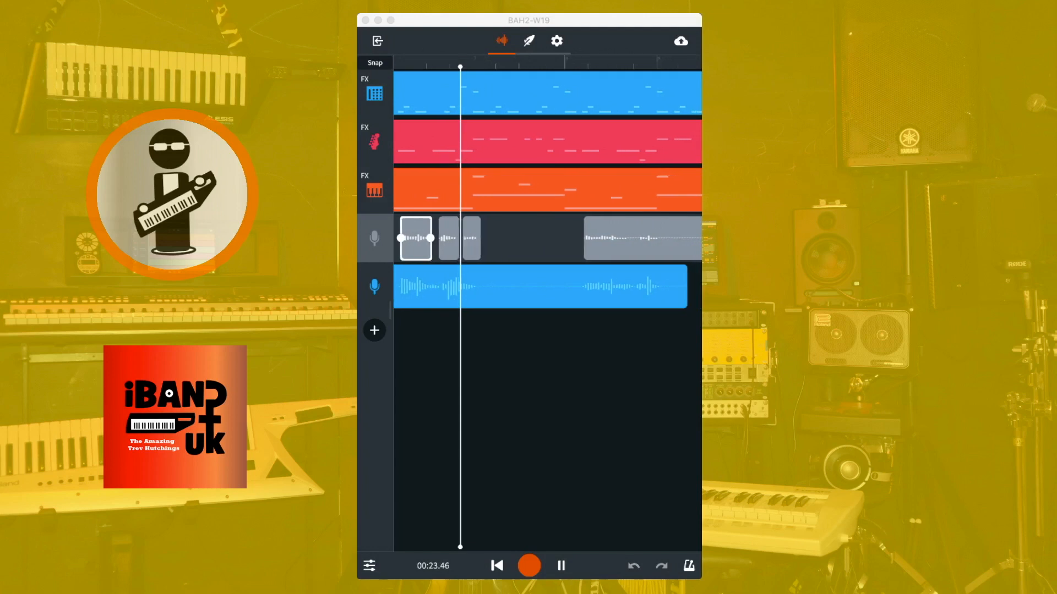
click(560, 565)
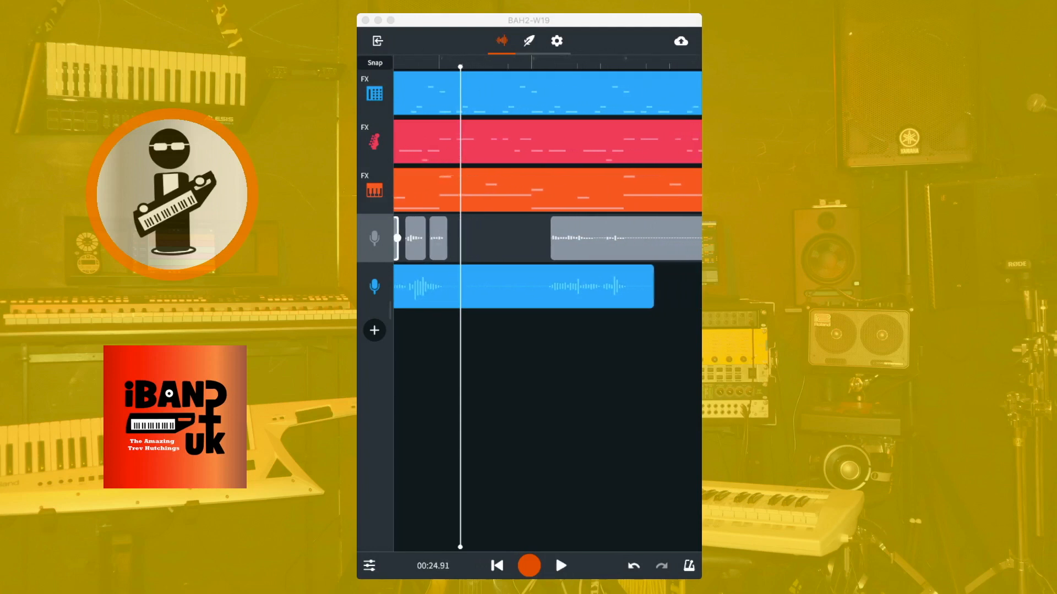
click(522, 286)
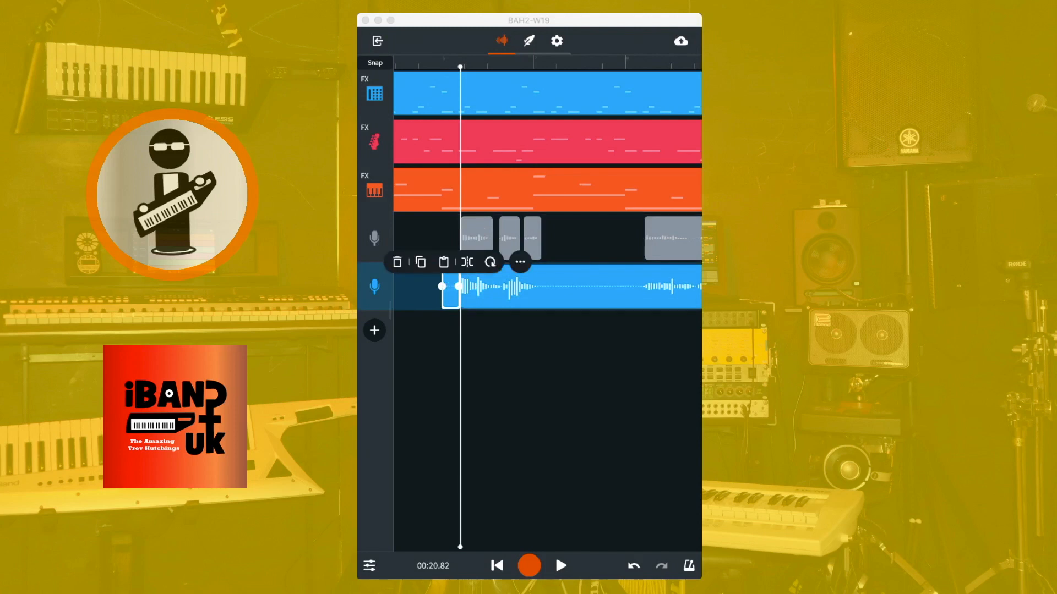
click(562, 435)
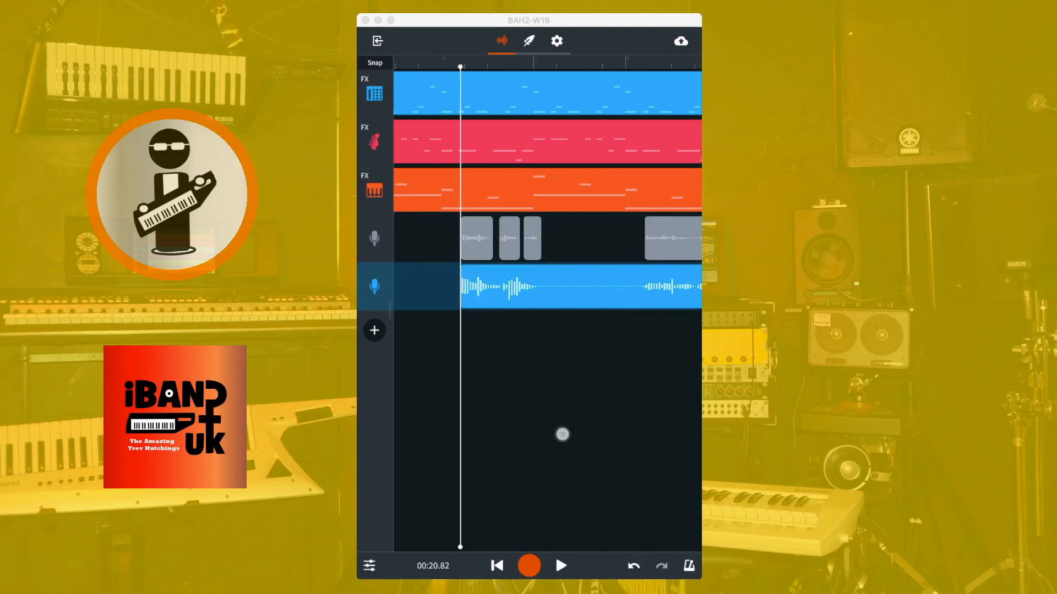
click(561, 566)
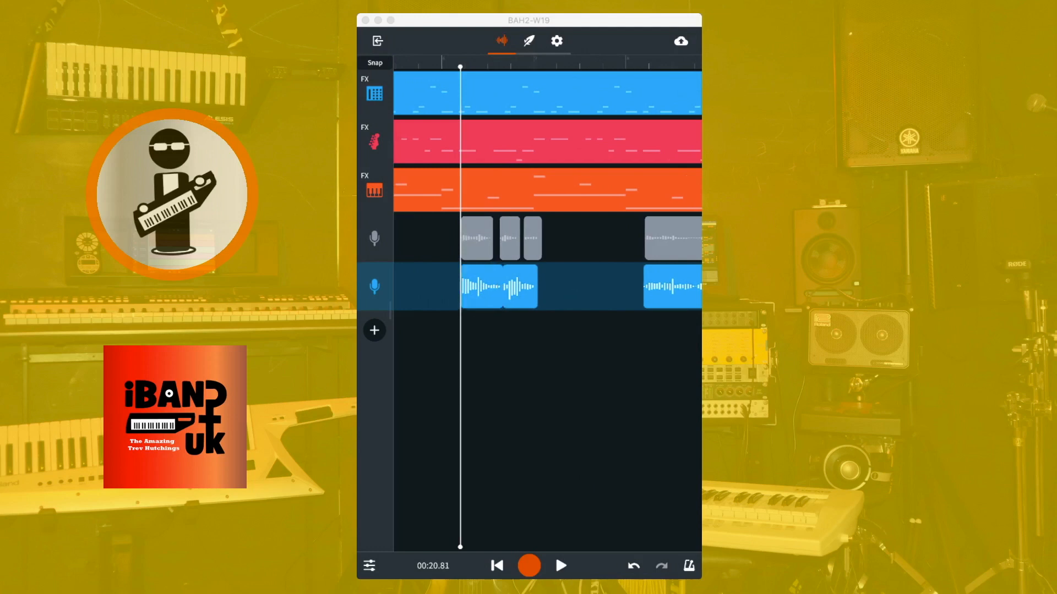
Split the second vocal's first phrase in two and slide the halves apart with a gap
click(561, 566)
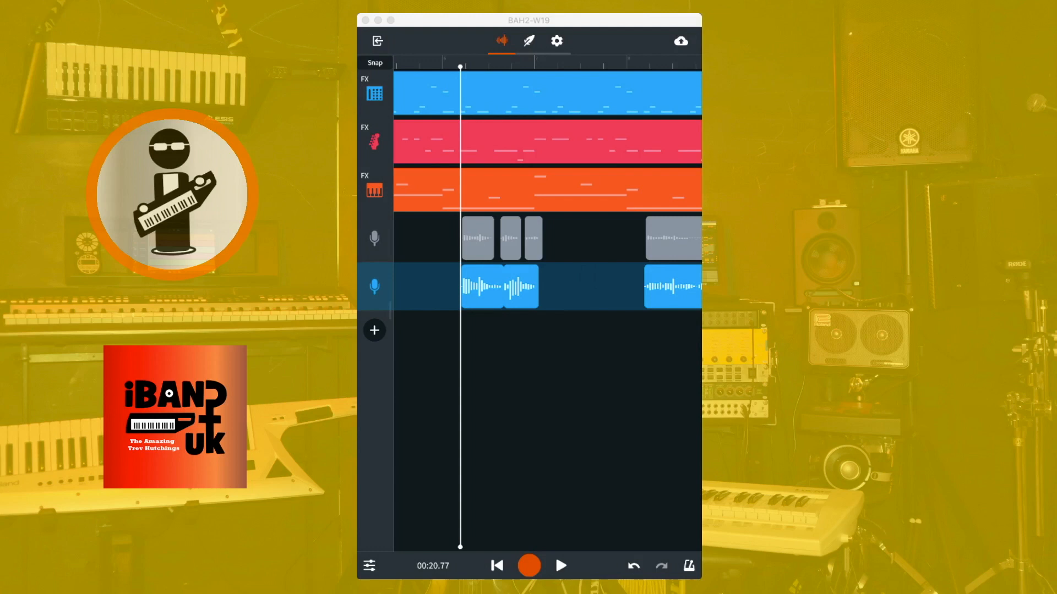
click(480, 286)
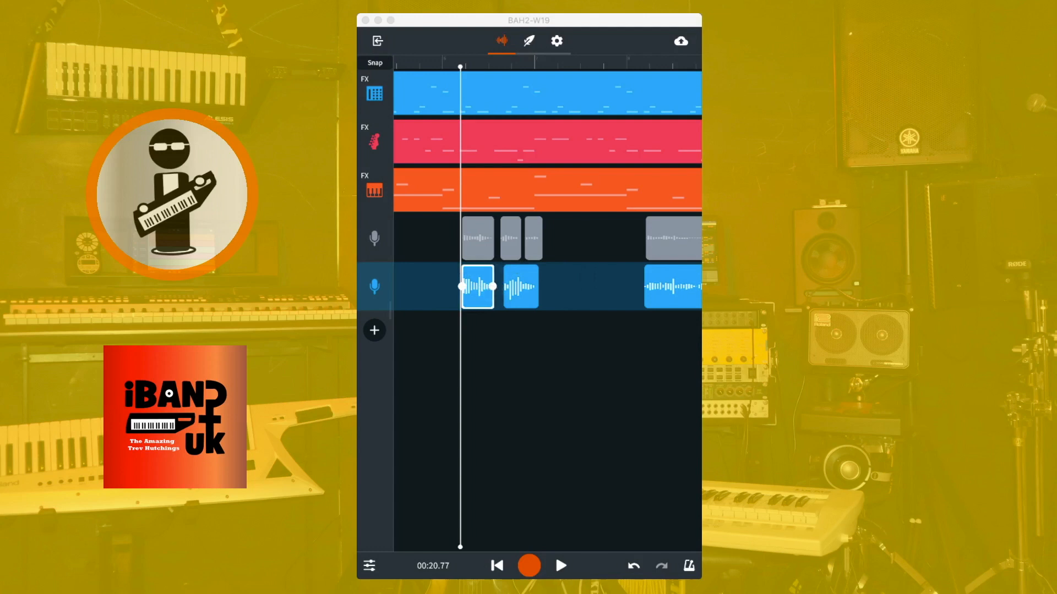
click(560, 566)
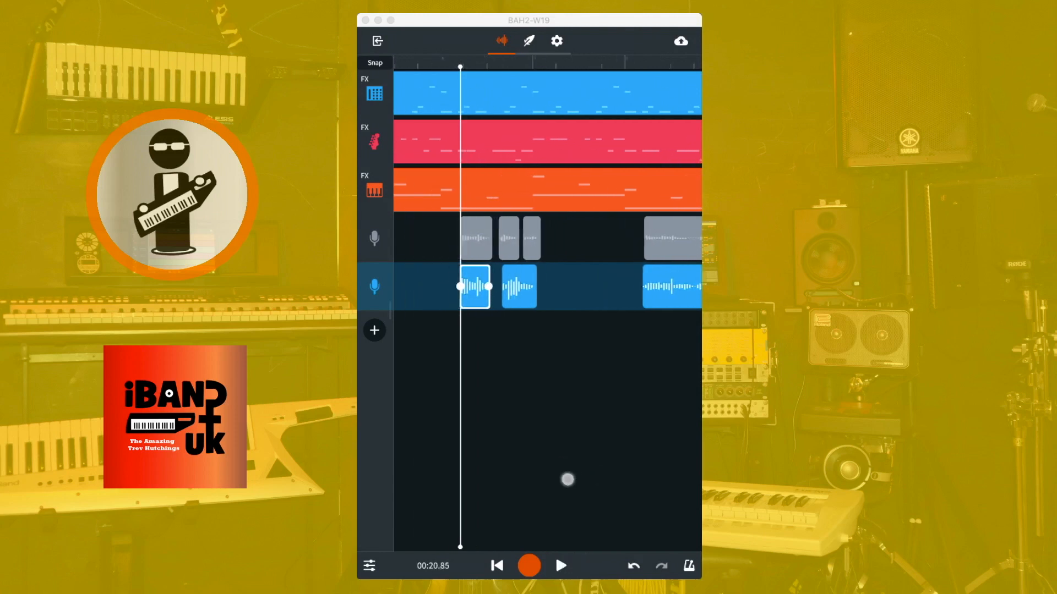
click(561, 566)
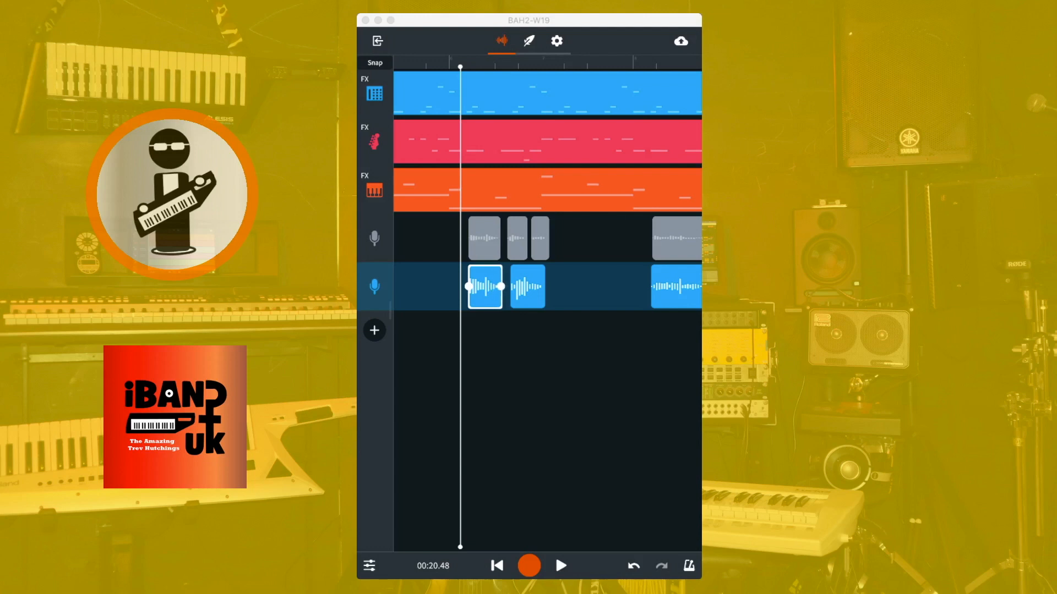
click(561, 566)
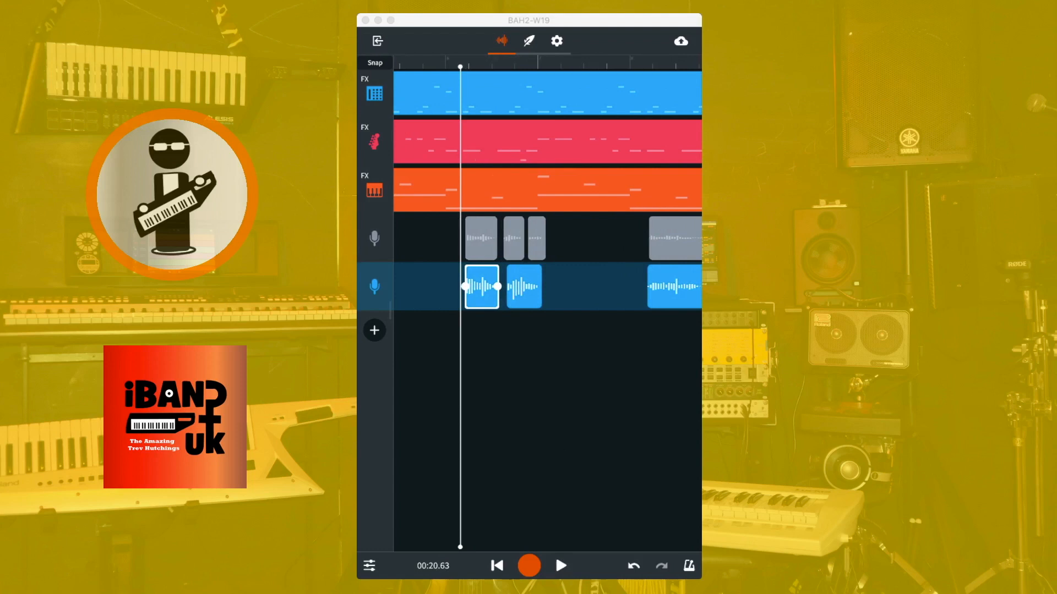
click(483, 286)
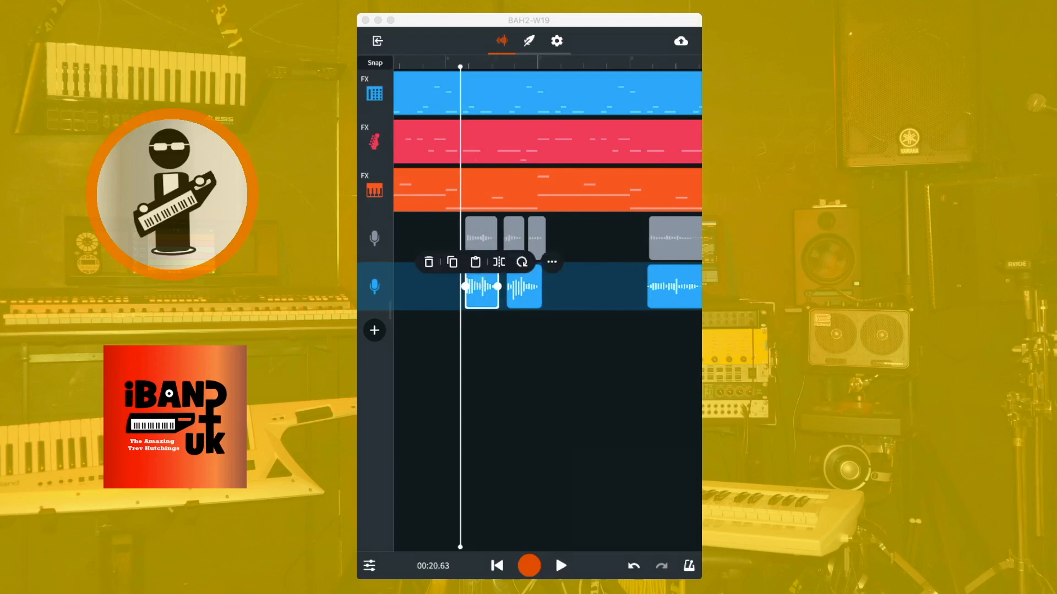
Apply a fade to the short vocal clip and drag its amount down to a shorter setting
click(551, 262)
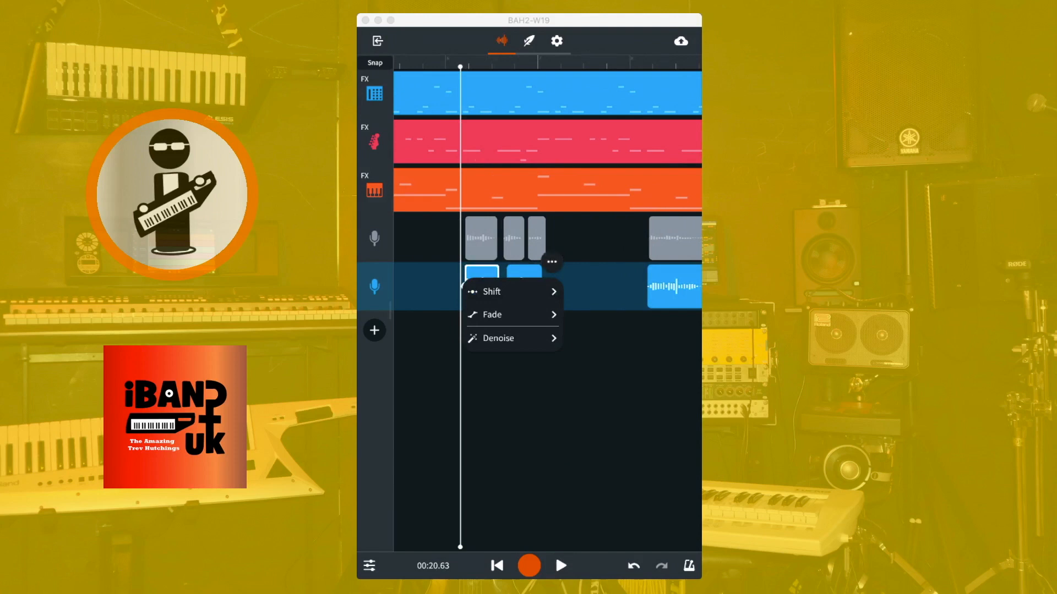
click(492, 315)
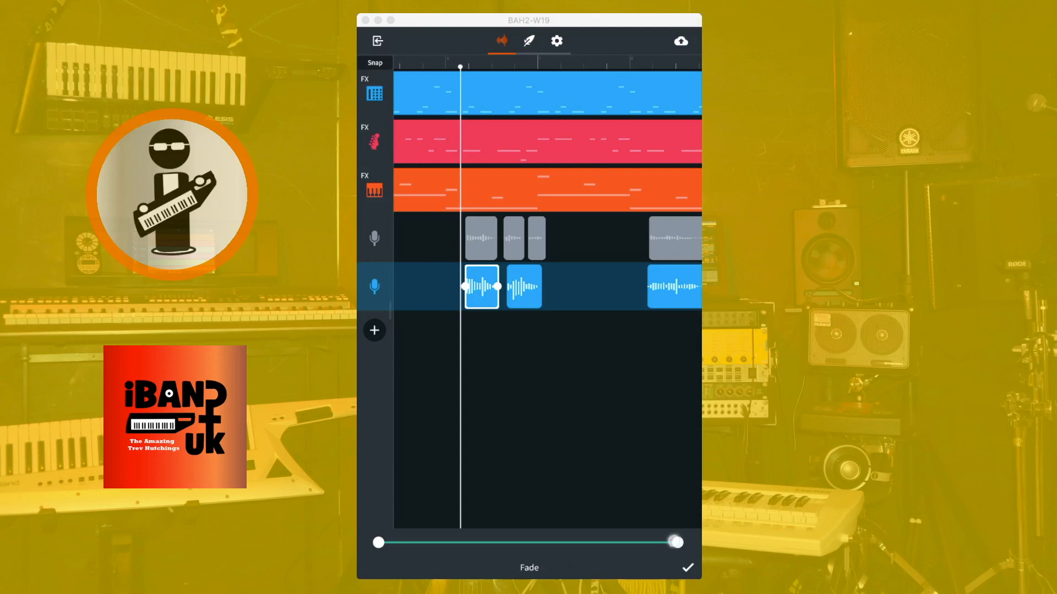
drag(677, 543, 647, 543)
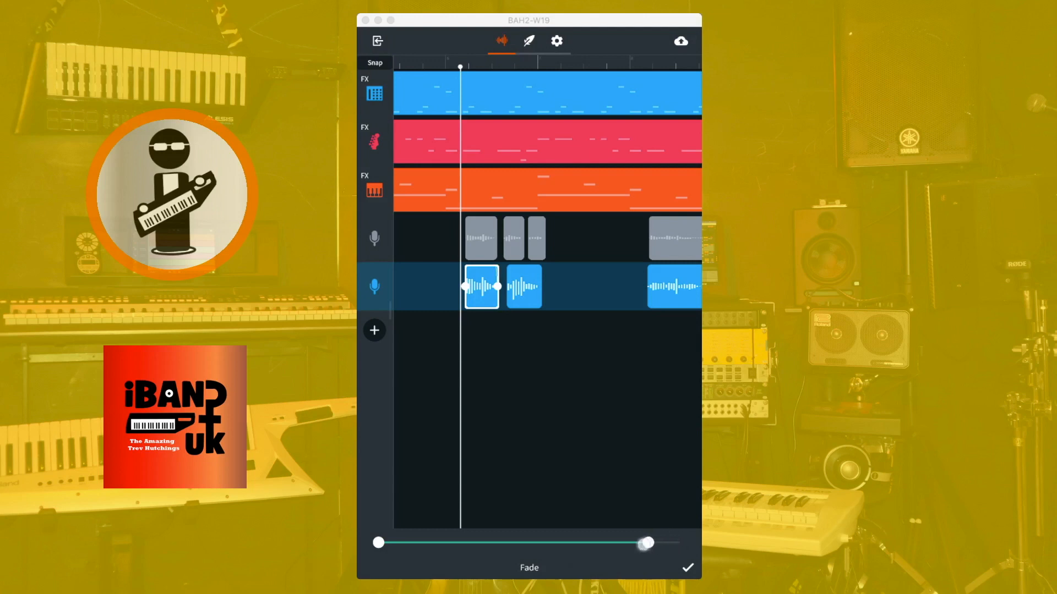
drag(646, 543, 615, 544)
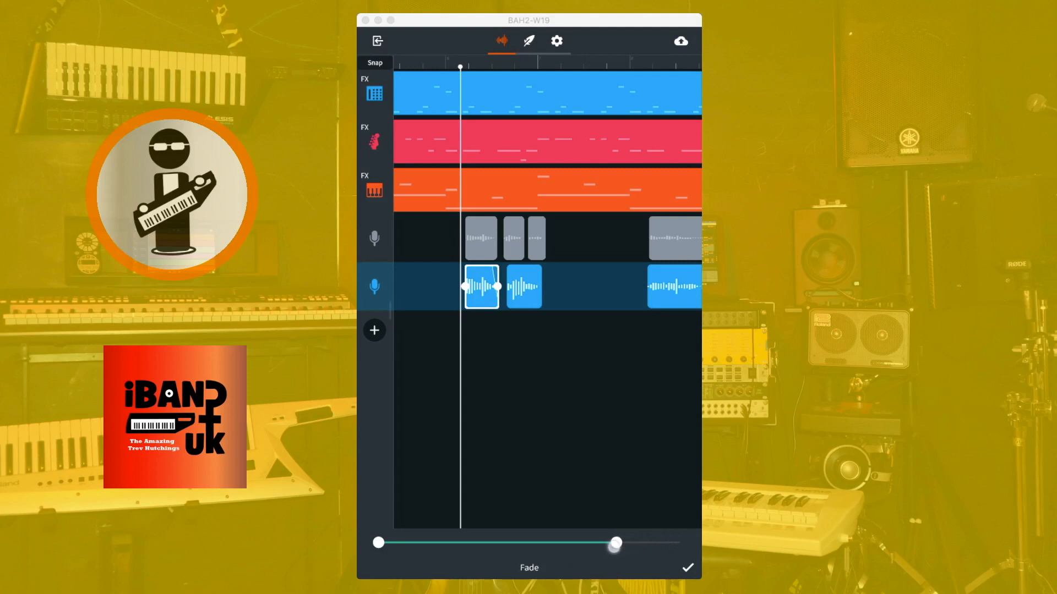
drag(615, 542, 613, 542)
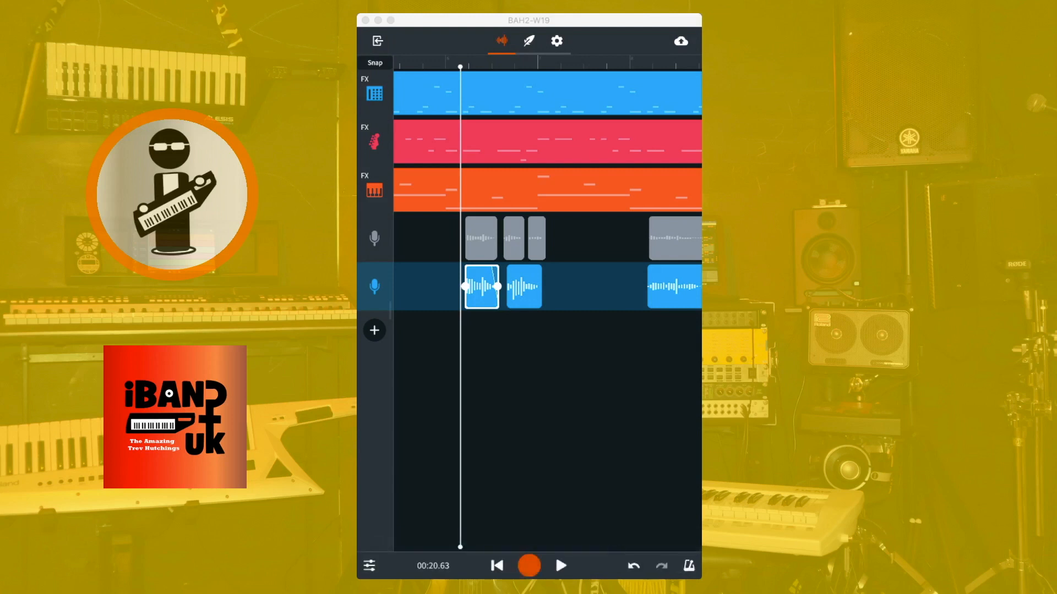
click(561, 565)
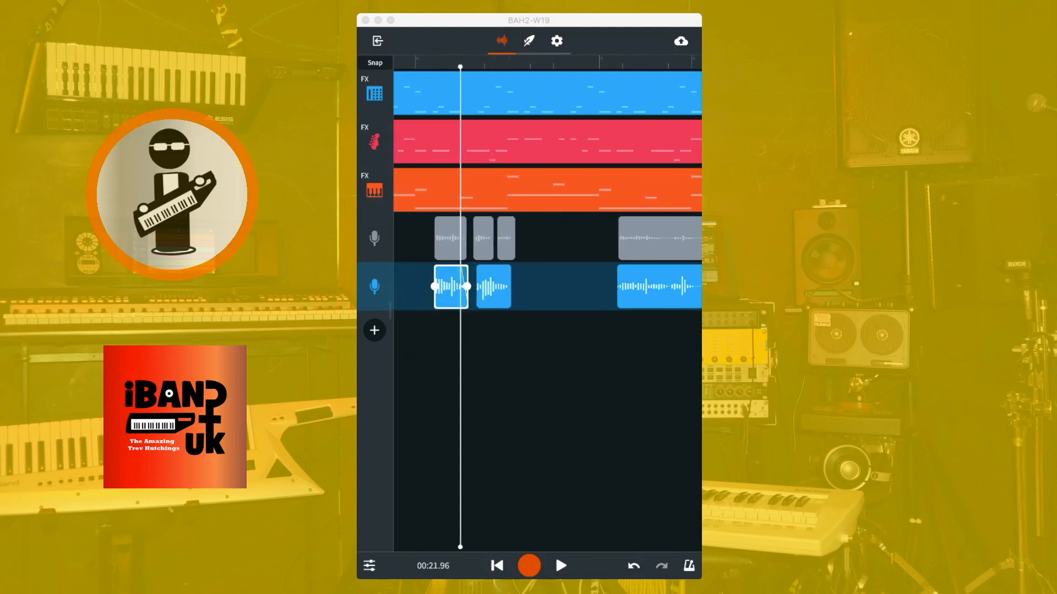
Fine-tune the clip's fade slider slightly lower, apply it and play back the edited vocals
click(450, 287)
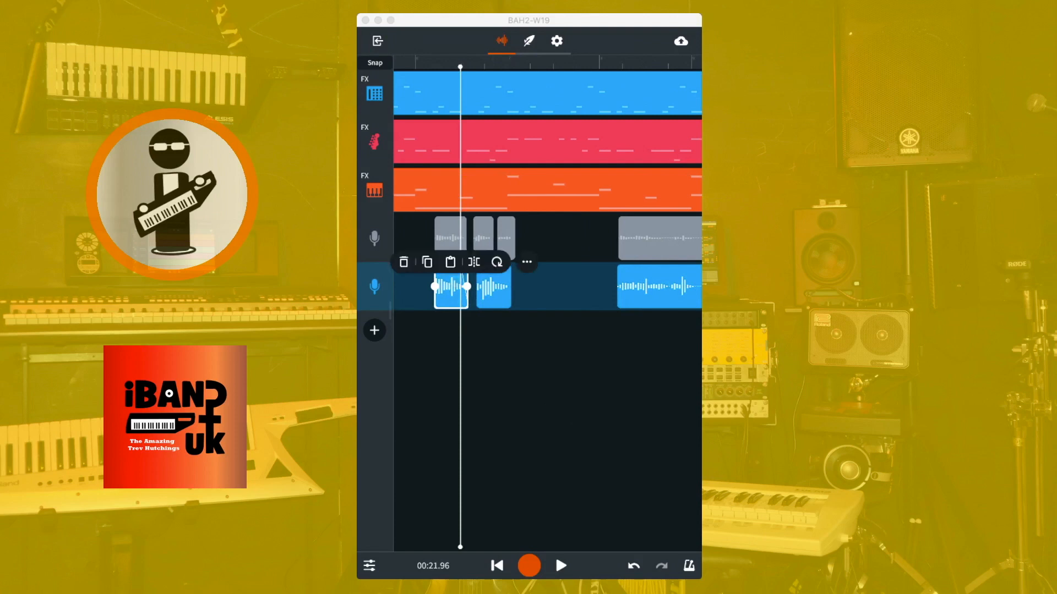
click(526, 262)
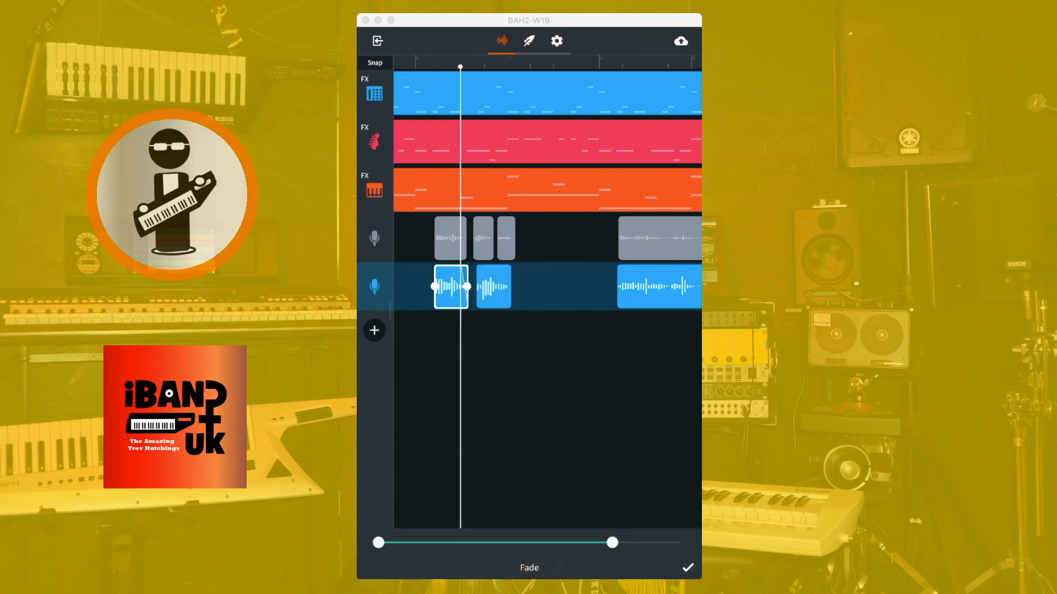
drag(612, 543, 605, 543)
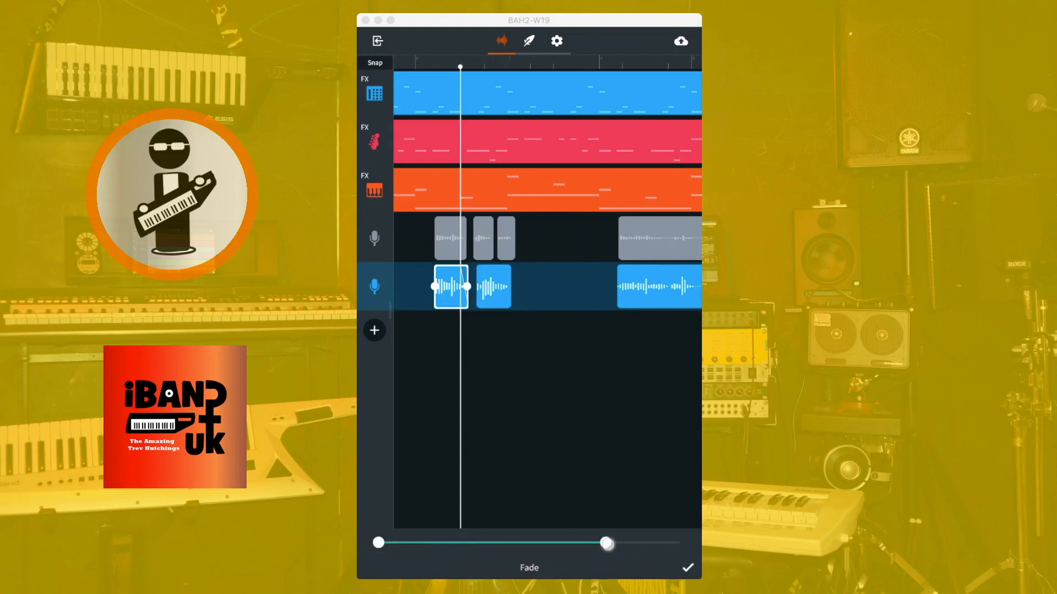
drag(606, 542, 597, 543)
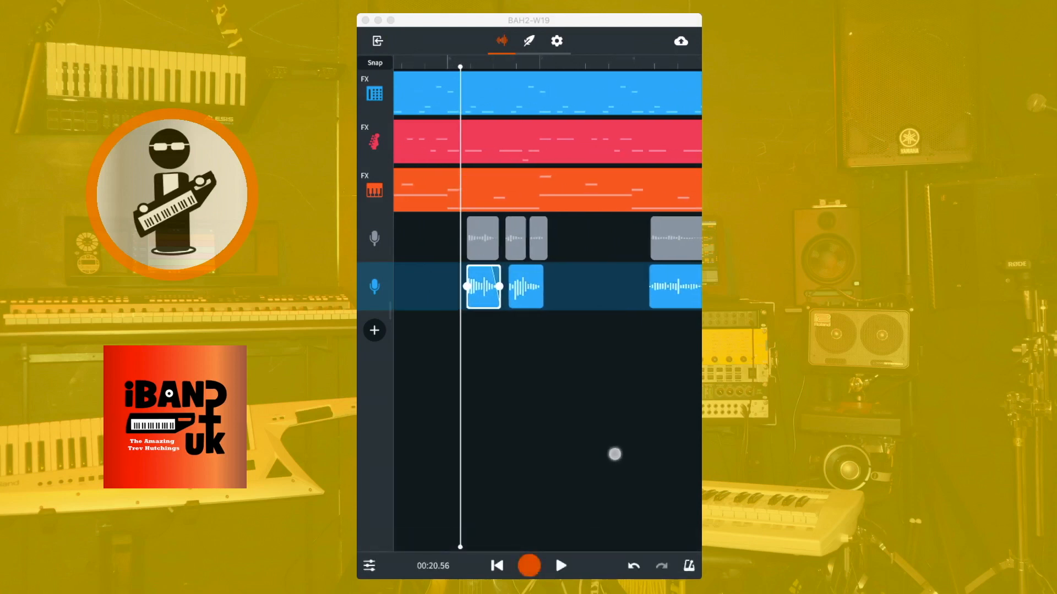
click(560, 566)
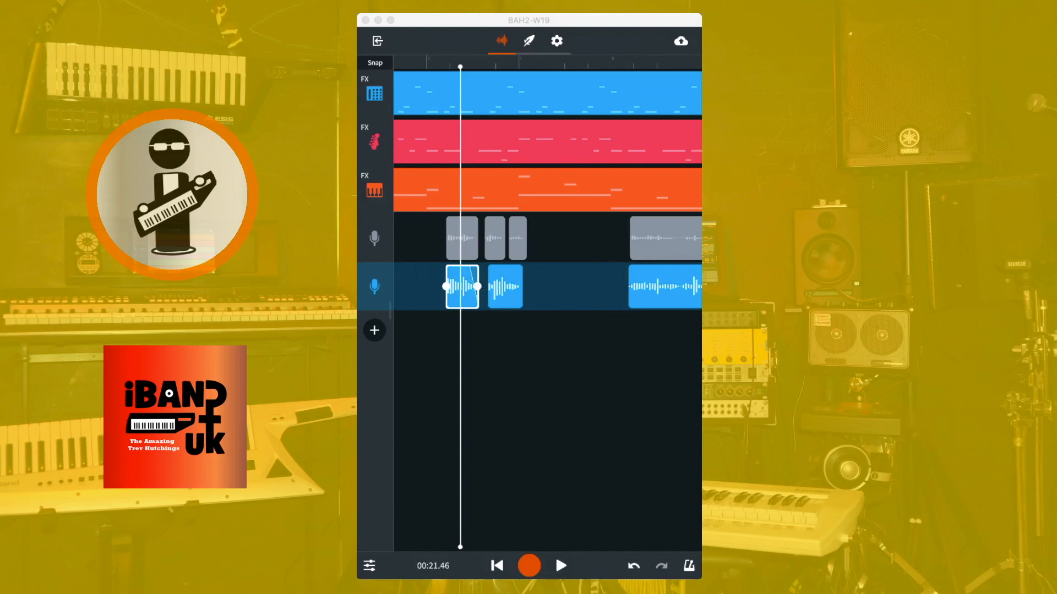
click(560, 566)
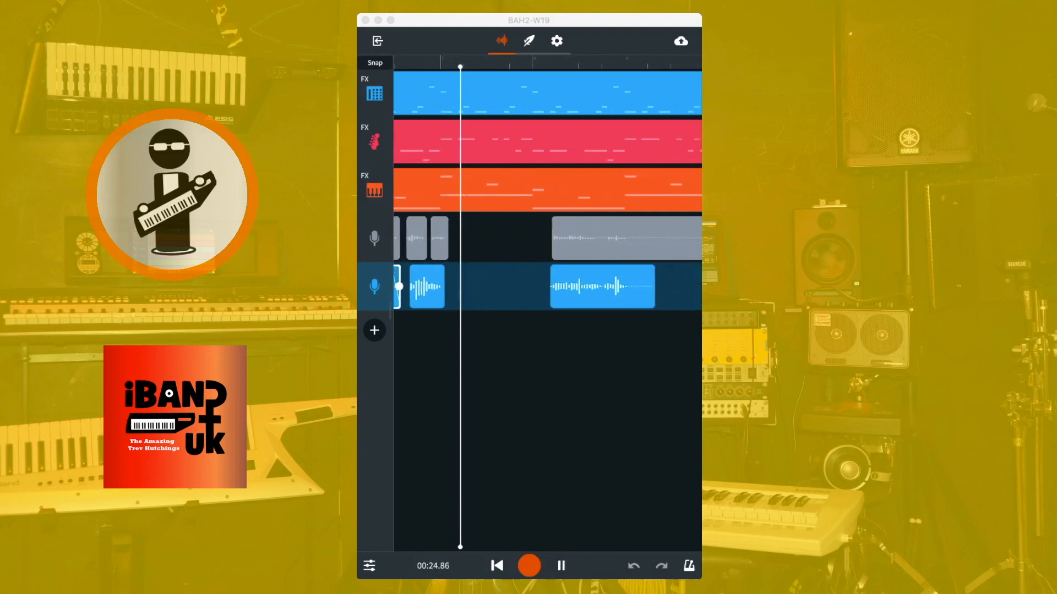
click(560, 566)
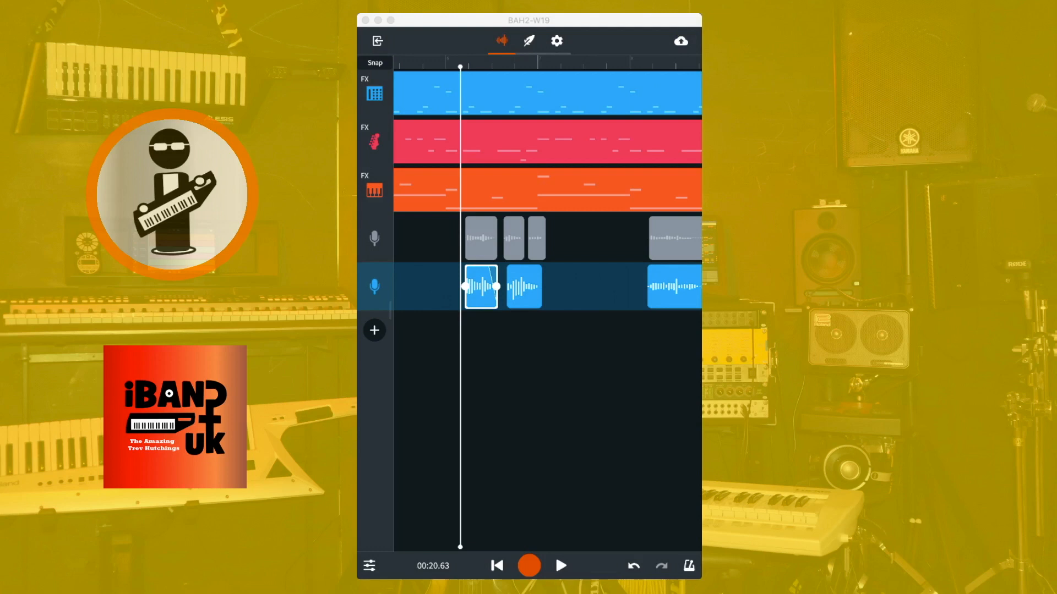
Copy the word clip and paste it right after the phrase as a repeat
click(523, 287)
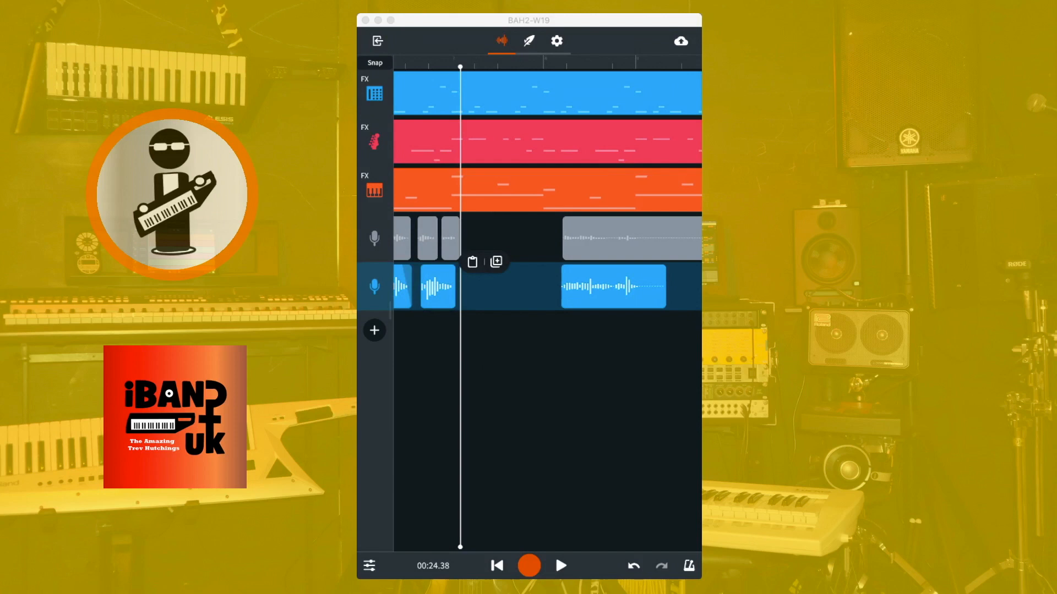
click(472, 262)
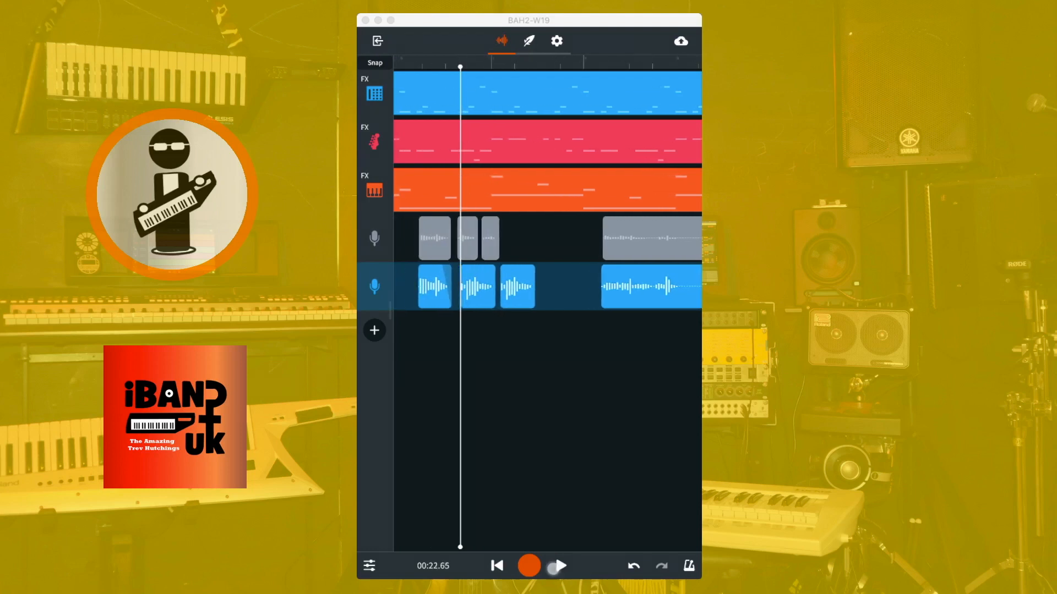
Trim the pasted repeat shorter, add a second copy after it and audition the echo
click(557, 566)
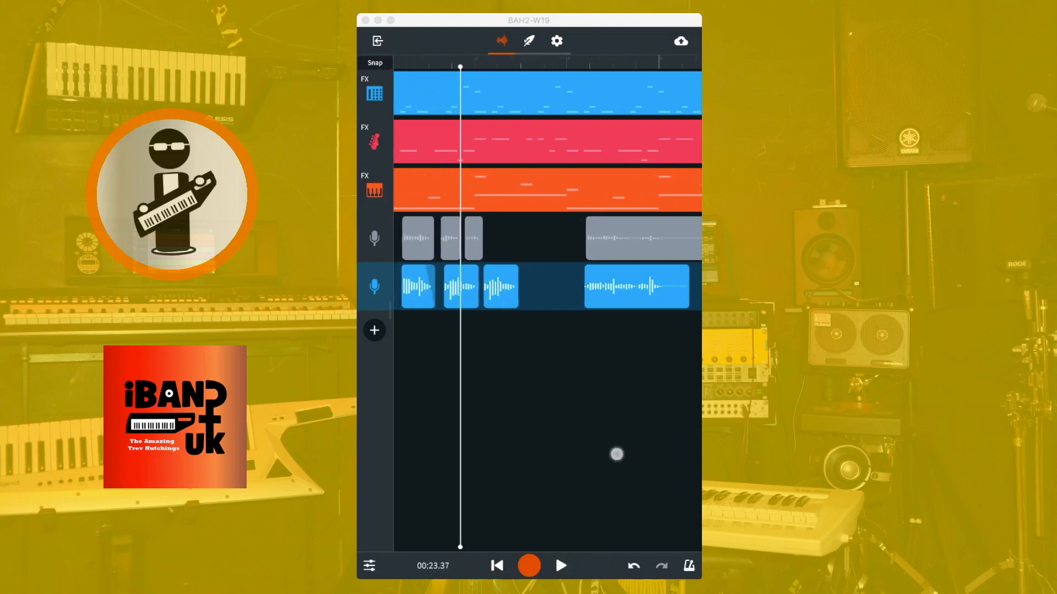
click(502, 286)
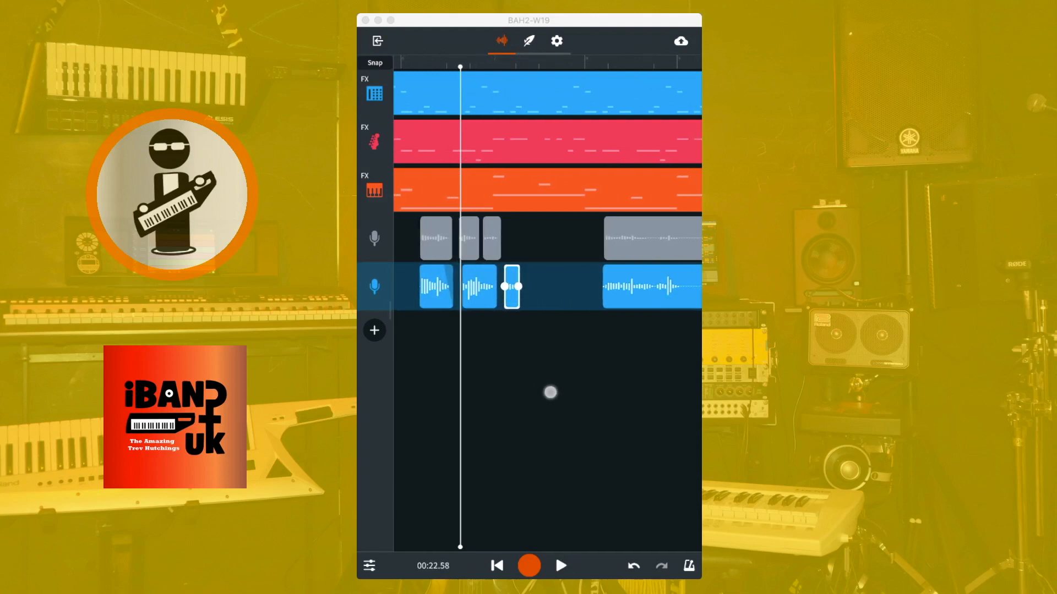
click(560, 566)
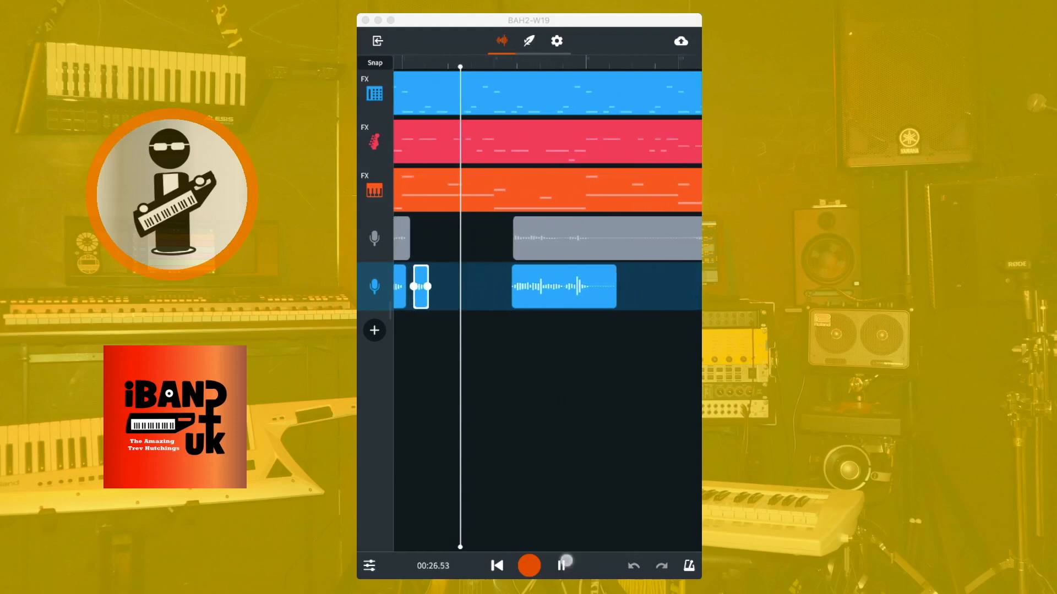
click(561, 566)
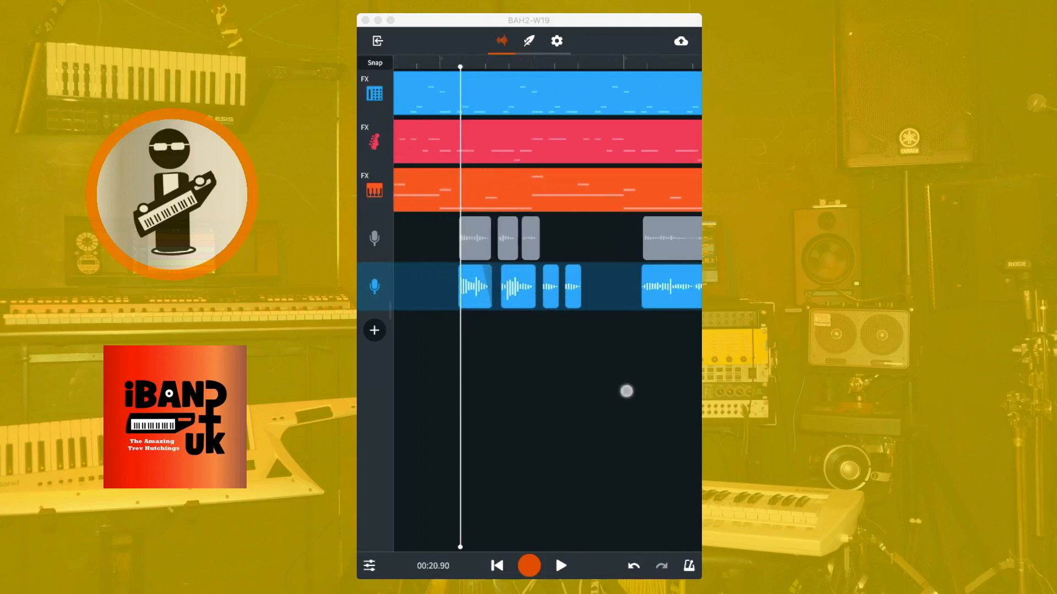
click(560, 566)
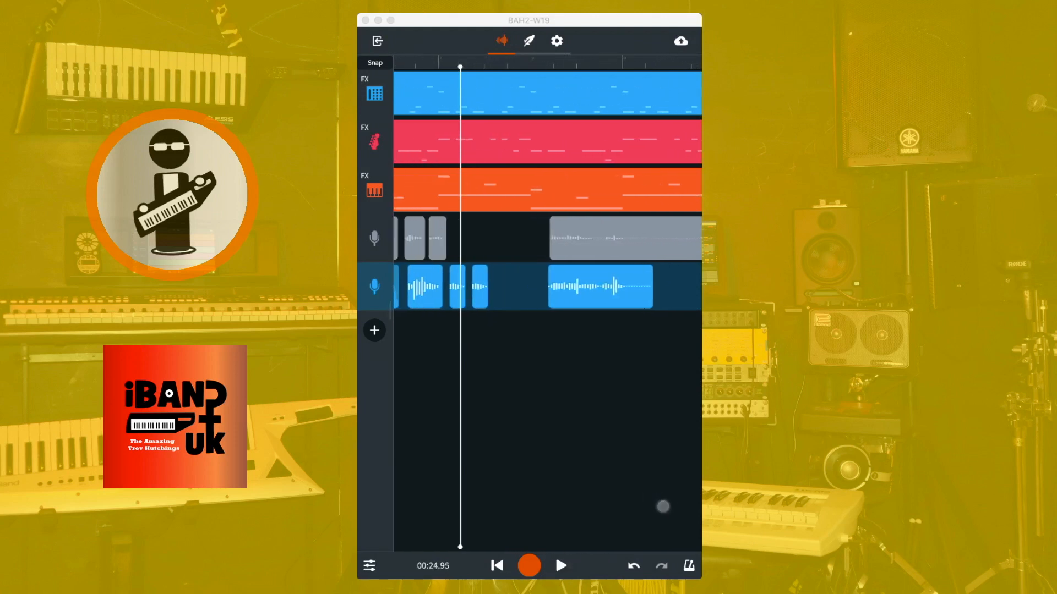
click(489, 287)
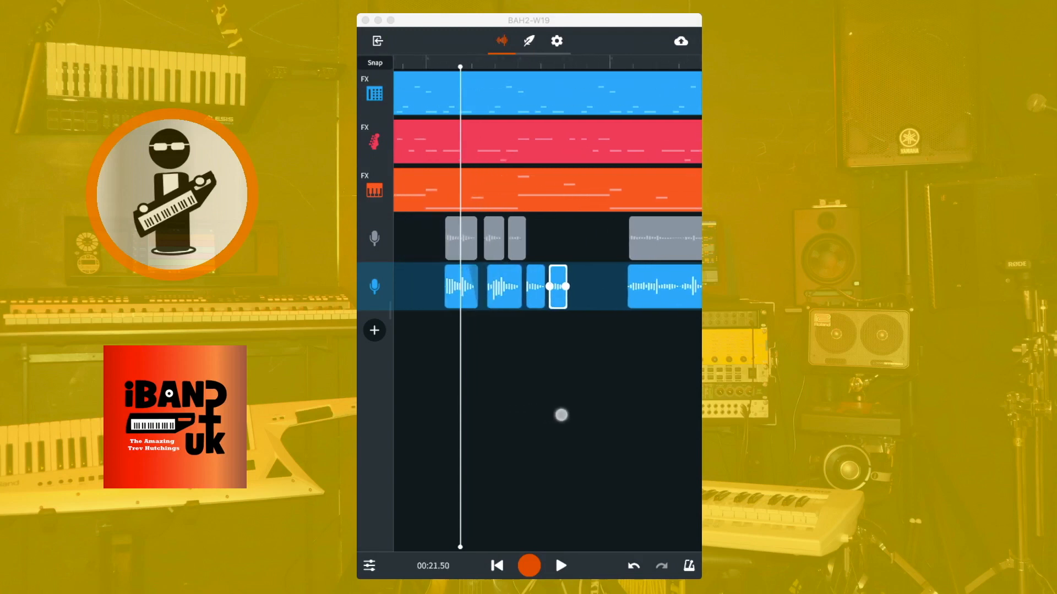
click(561, 565)
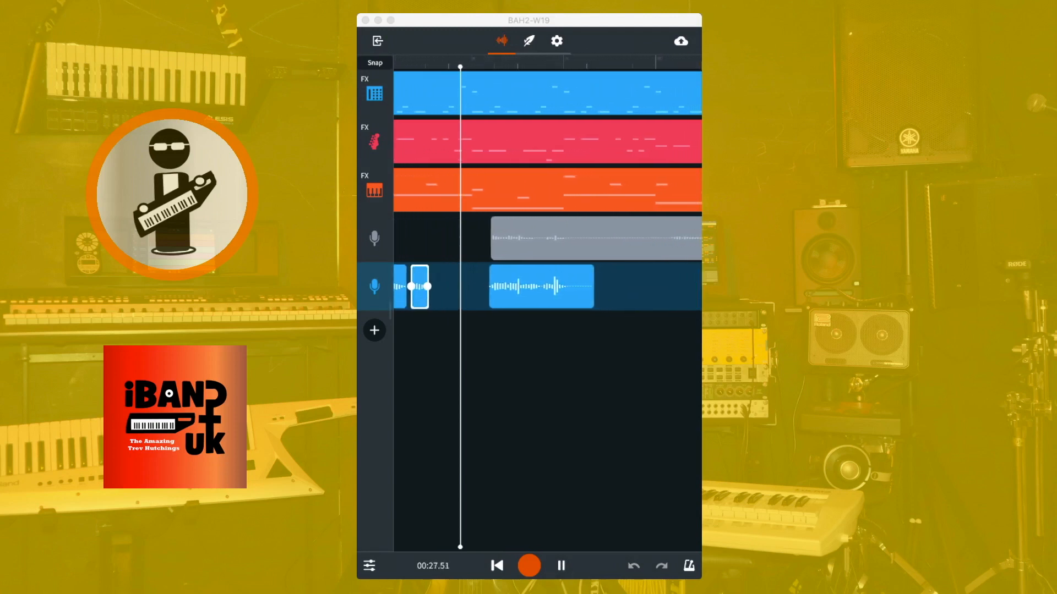
click(560, 565)
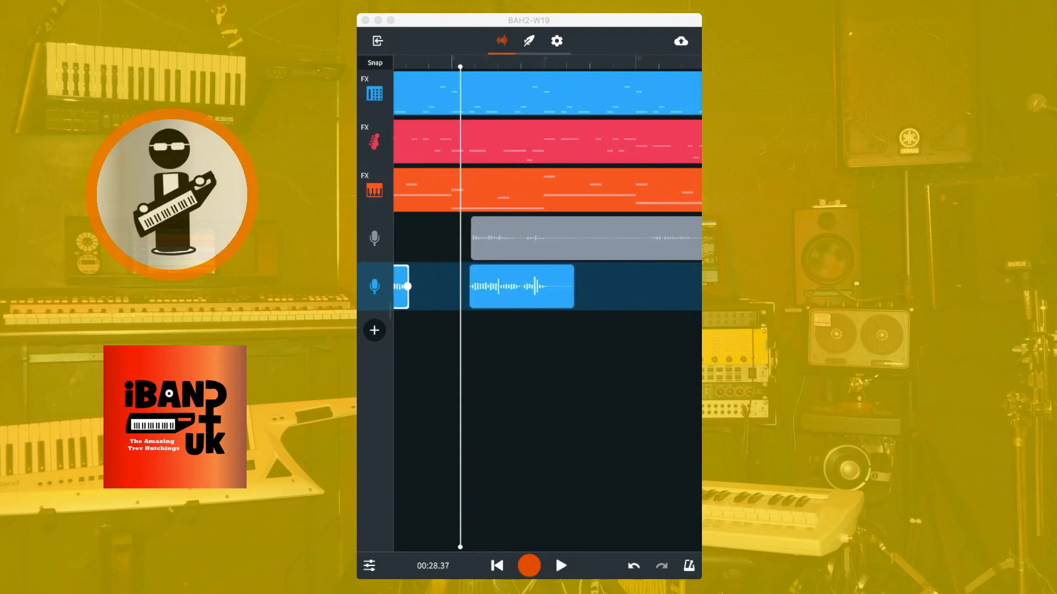